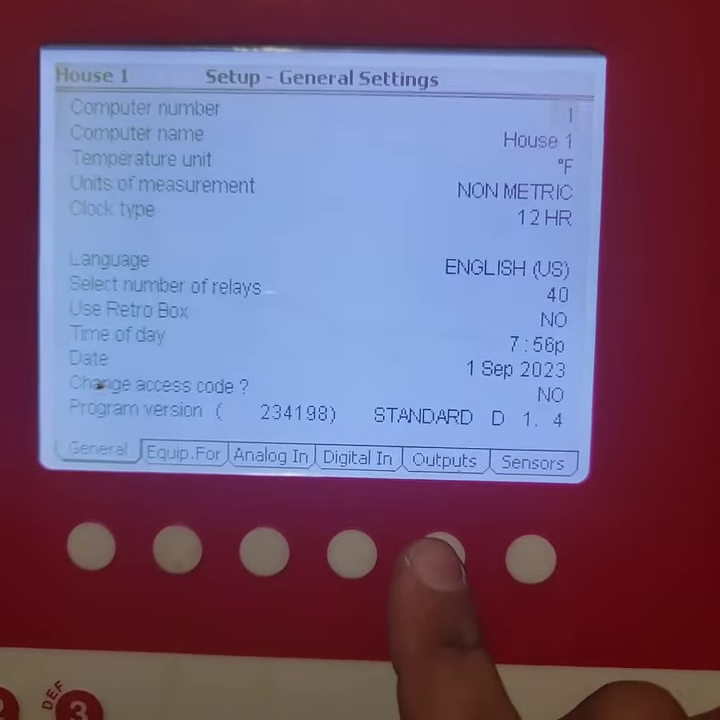
Step: Show the Outputs / Relays setup and scroll through the cooling and tunnel fan relays
left_click(444, 458)
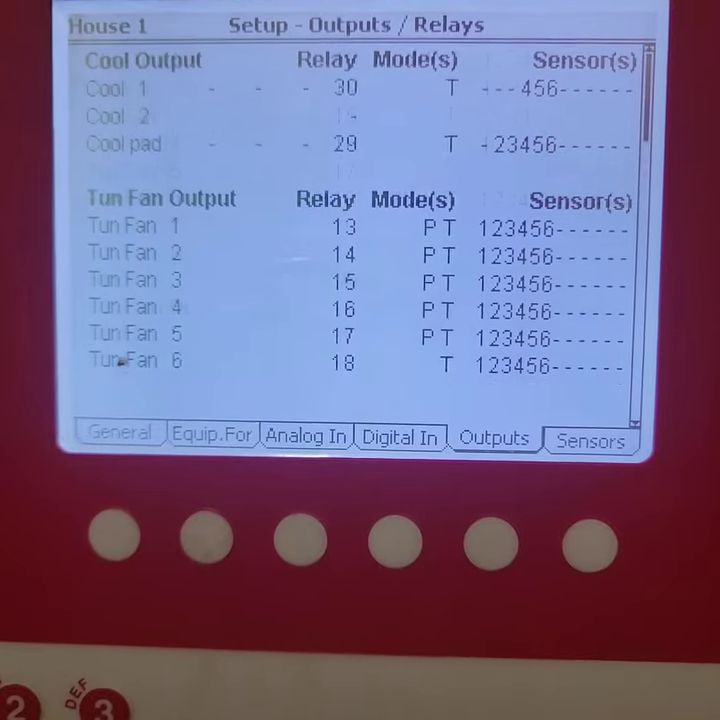
scroll("down", 3)
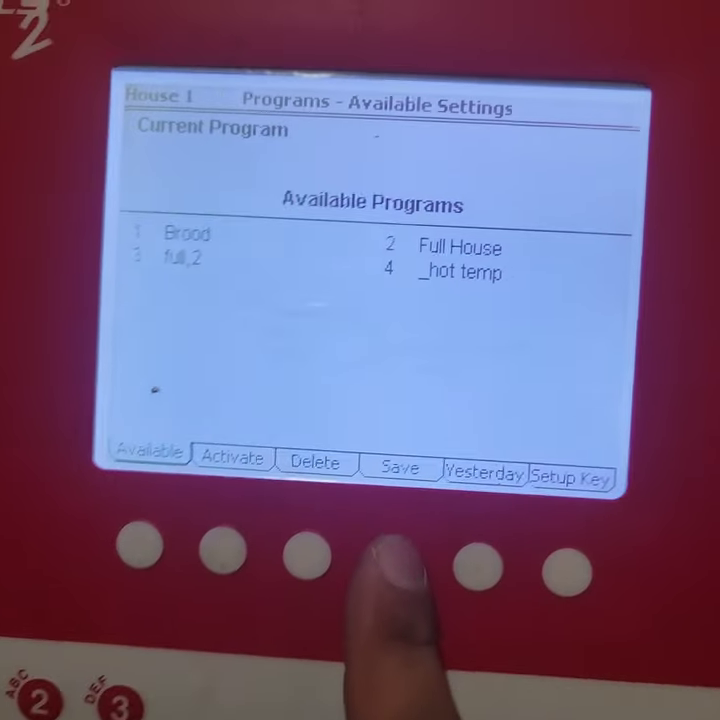
Step: Save the current settings into program 2, Full House, confirming YES
left_click(399, 466)
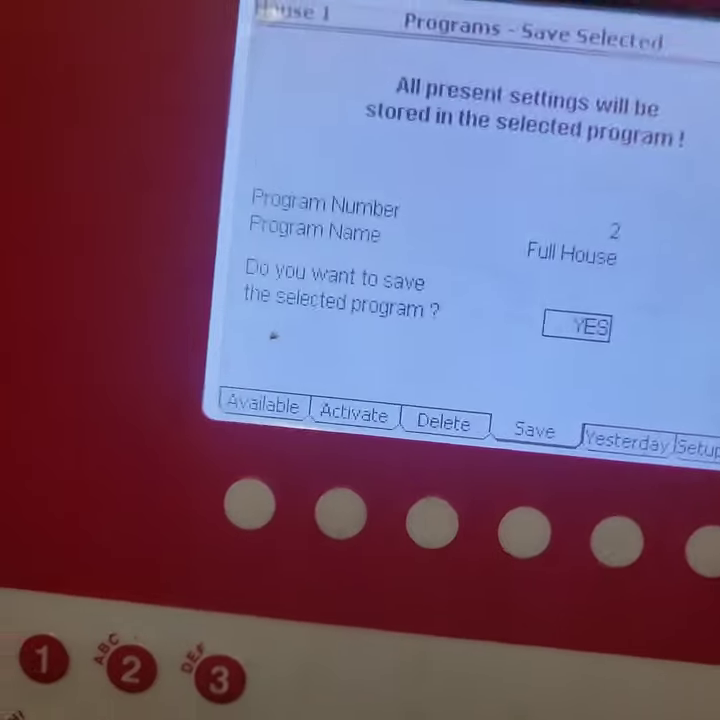
left_click(577, 326)
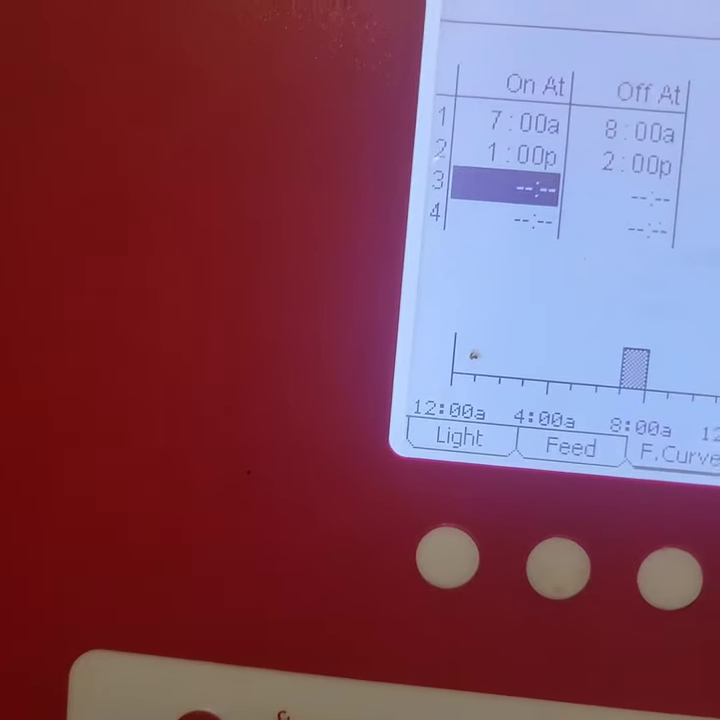
Step: Begin the third feed-curve on time by entering 1 after 7:00a–8:00a and 1:00p–2:00p
type("1")
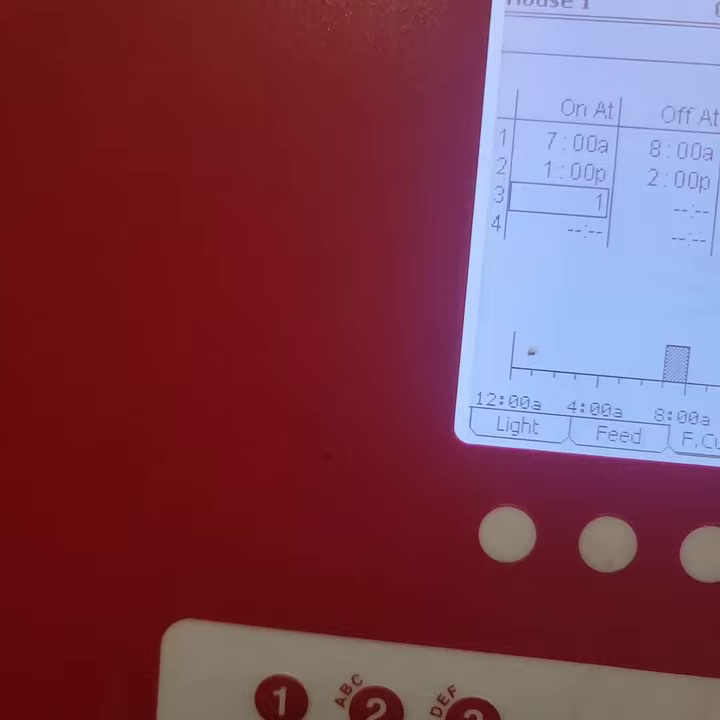